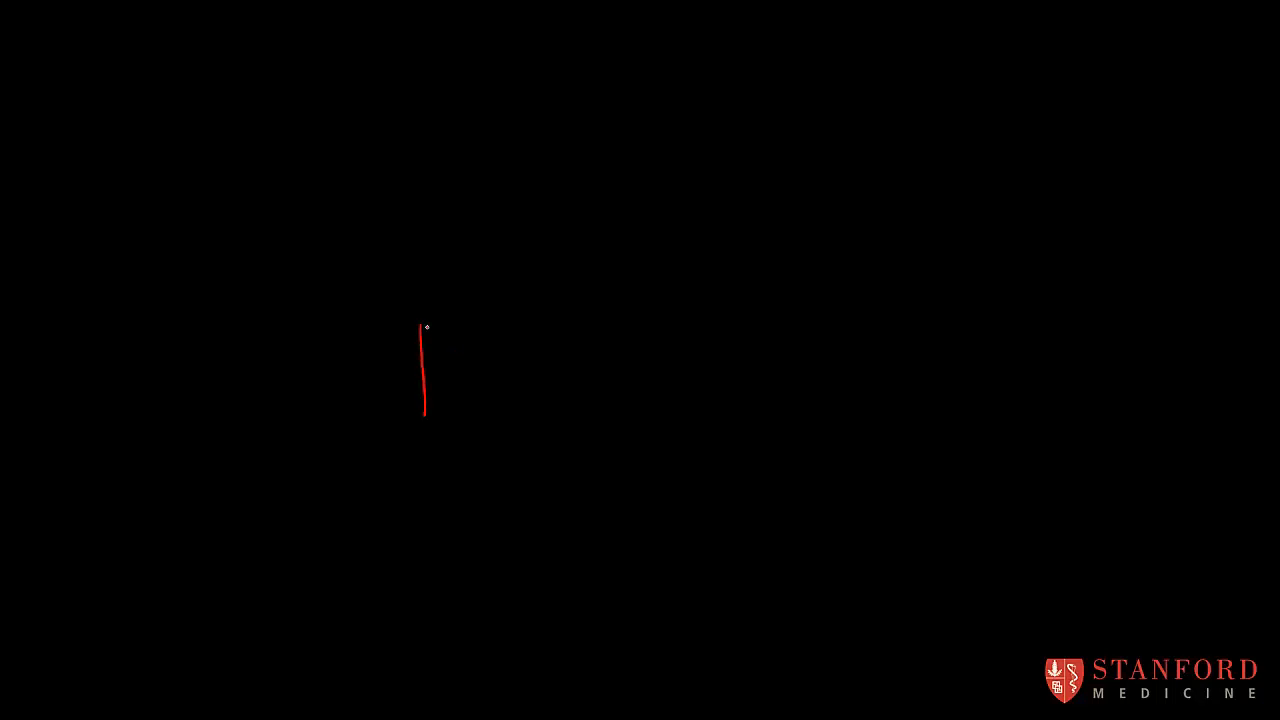
Draw the red 3D box labelled 'processed junk food' and begin the yellow bar's outline.
left_click_drag(425, 327, 472, 418)
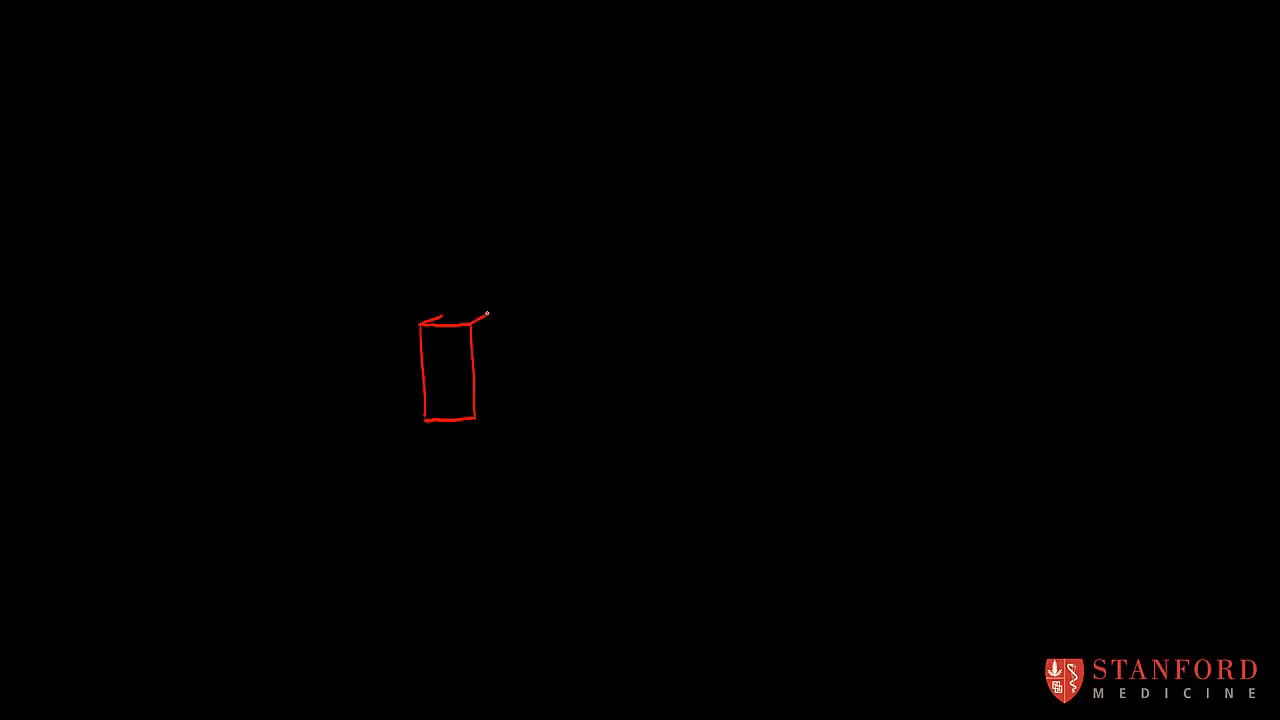
left_click_drag(488, 315, 491, 392)
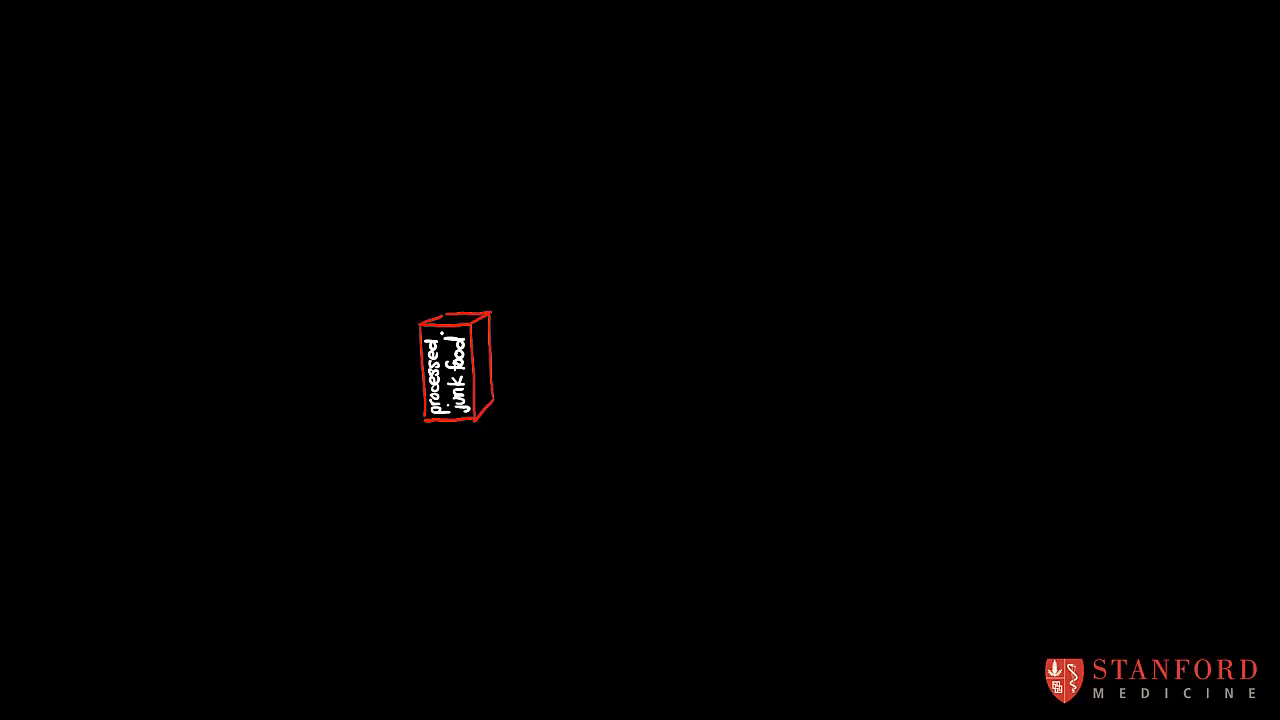
left_click_drag(497, 290, 495, 392)
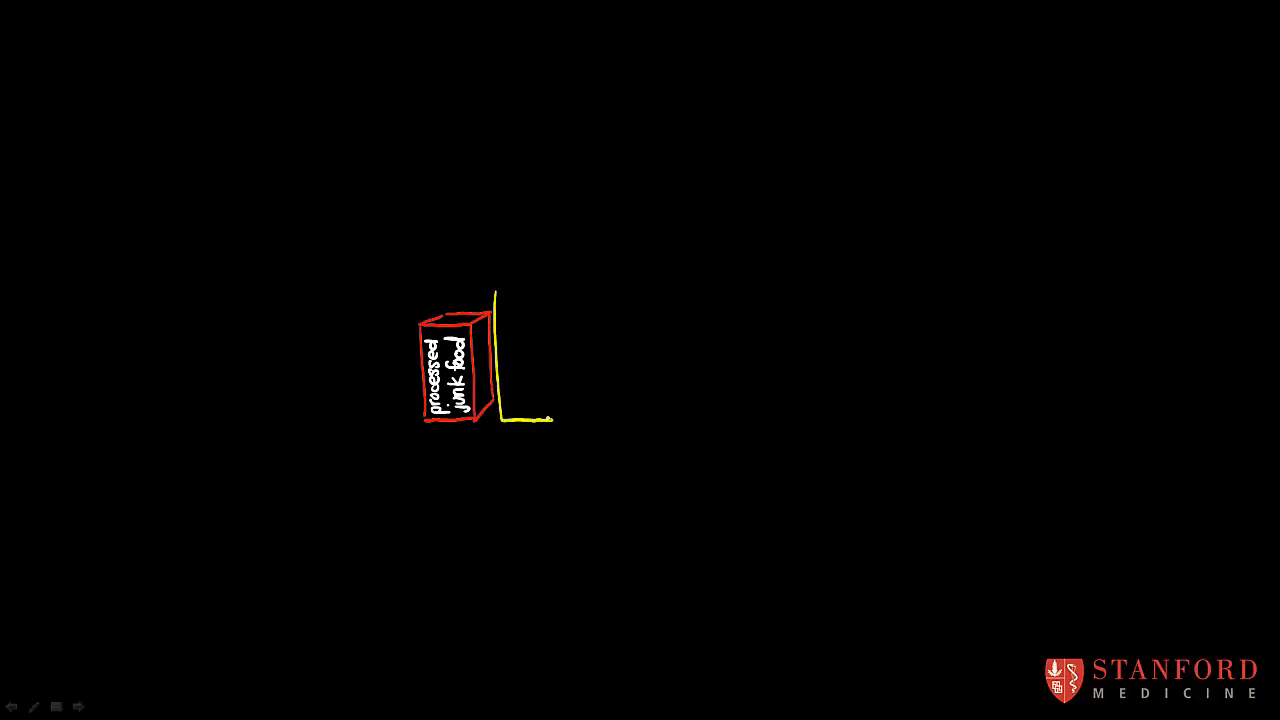
Complete the taller yellow 3D box and label it 'processed canned food/flour'.
left_click_drag(500, 290, 545, 283)
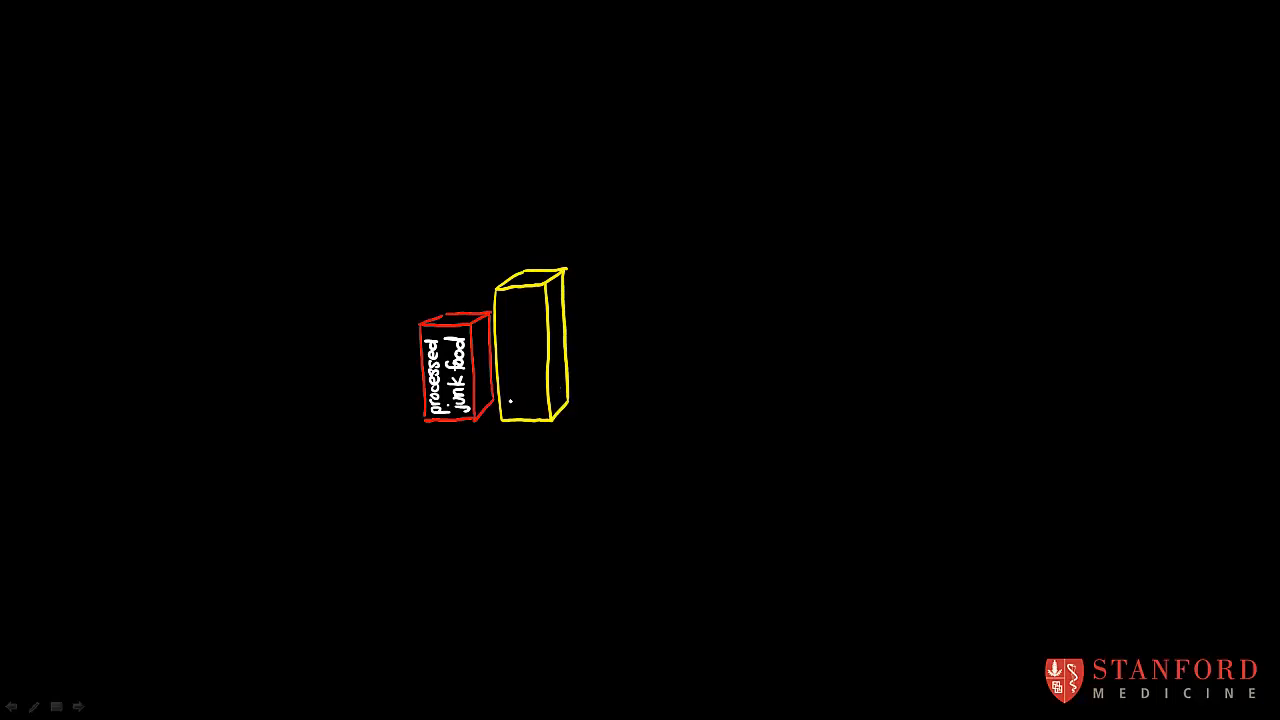
type("pre")
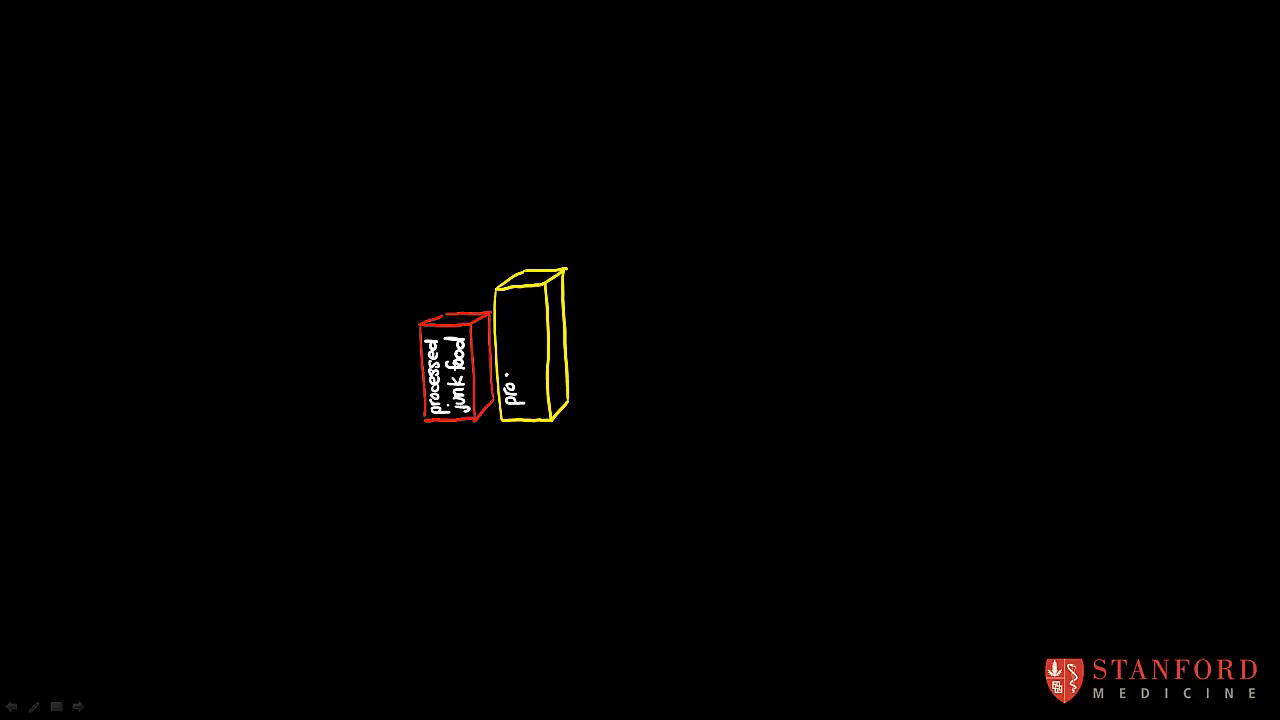
type("processed")
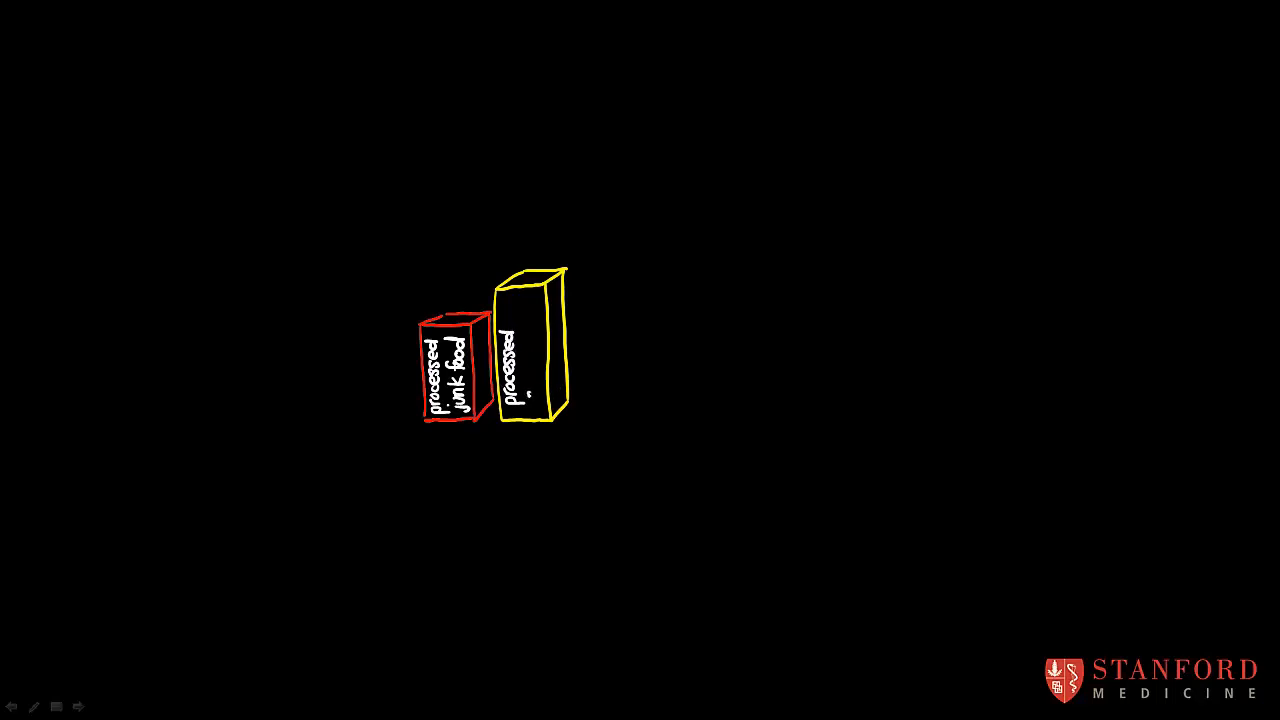
type("carb")
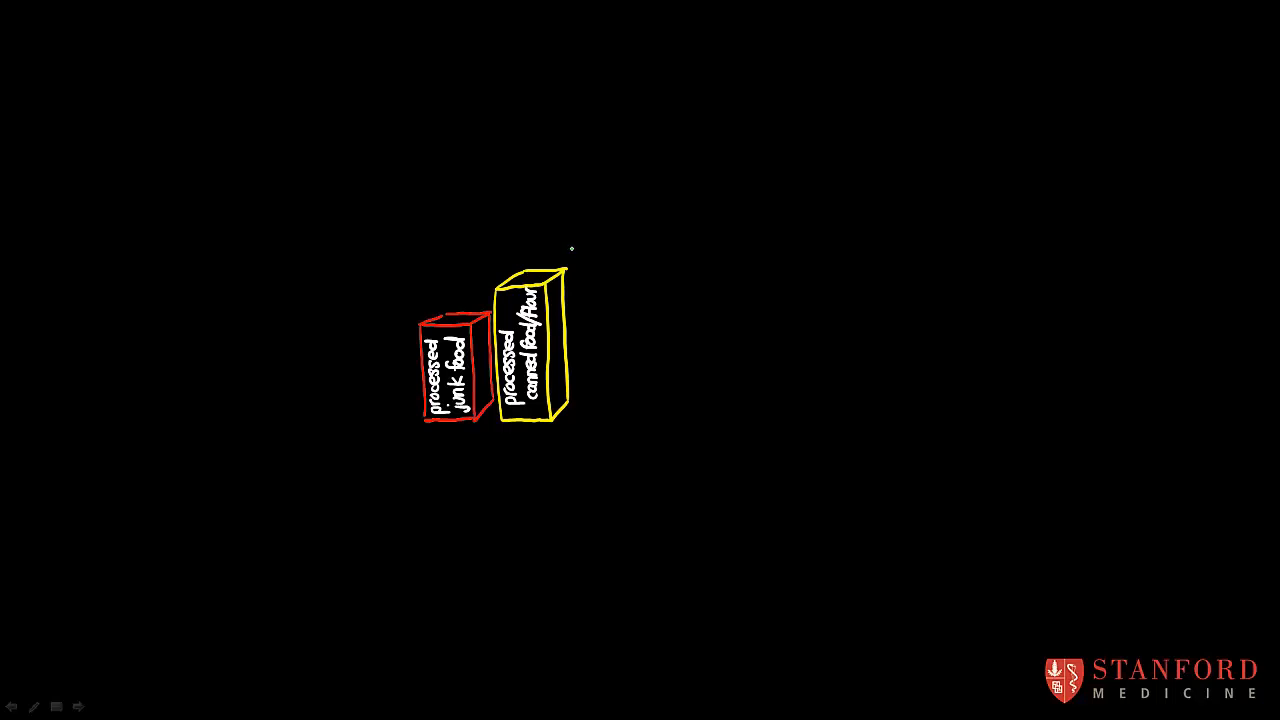
Draw the taller green 3D box and label it 'unprocessed grains, root veggies/alliums'.
left_click_drag(572, 248, 571, 360)
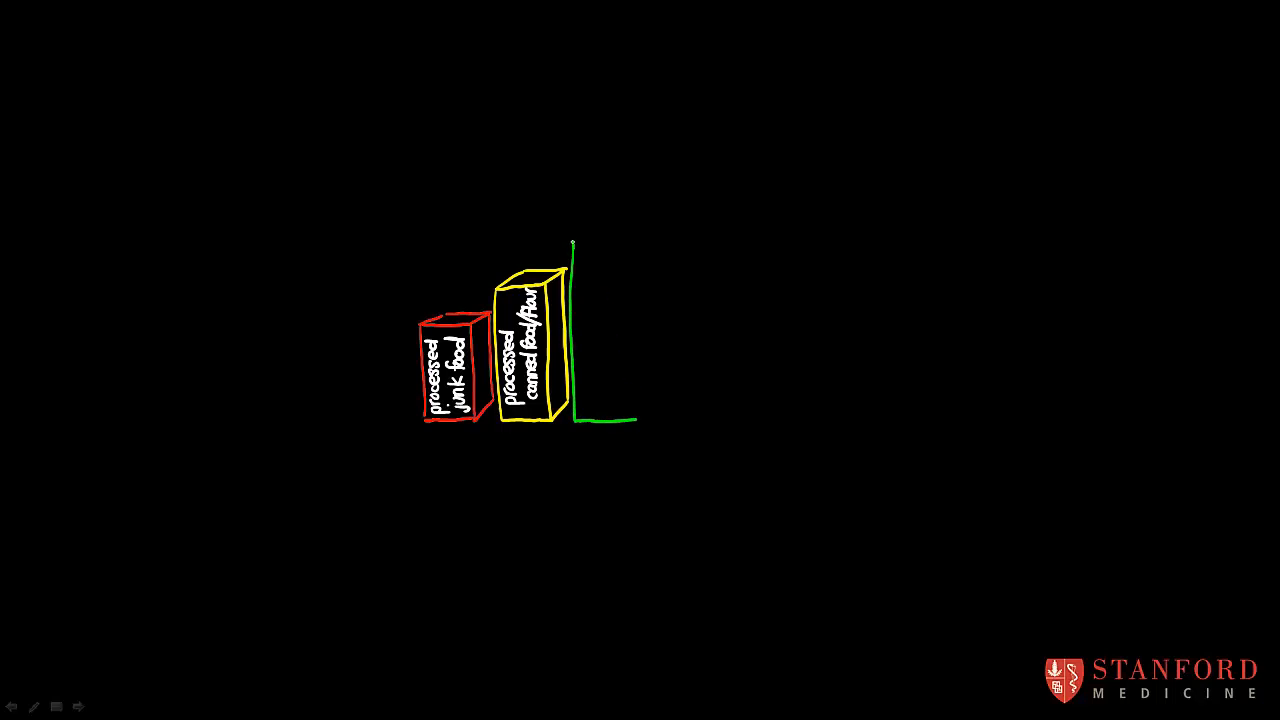
left_click_drag(575, 242, 628, 285)
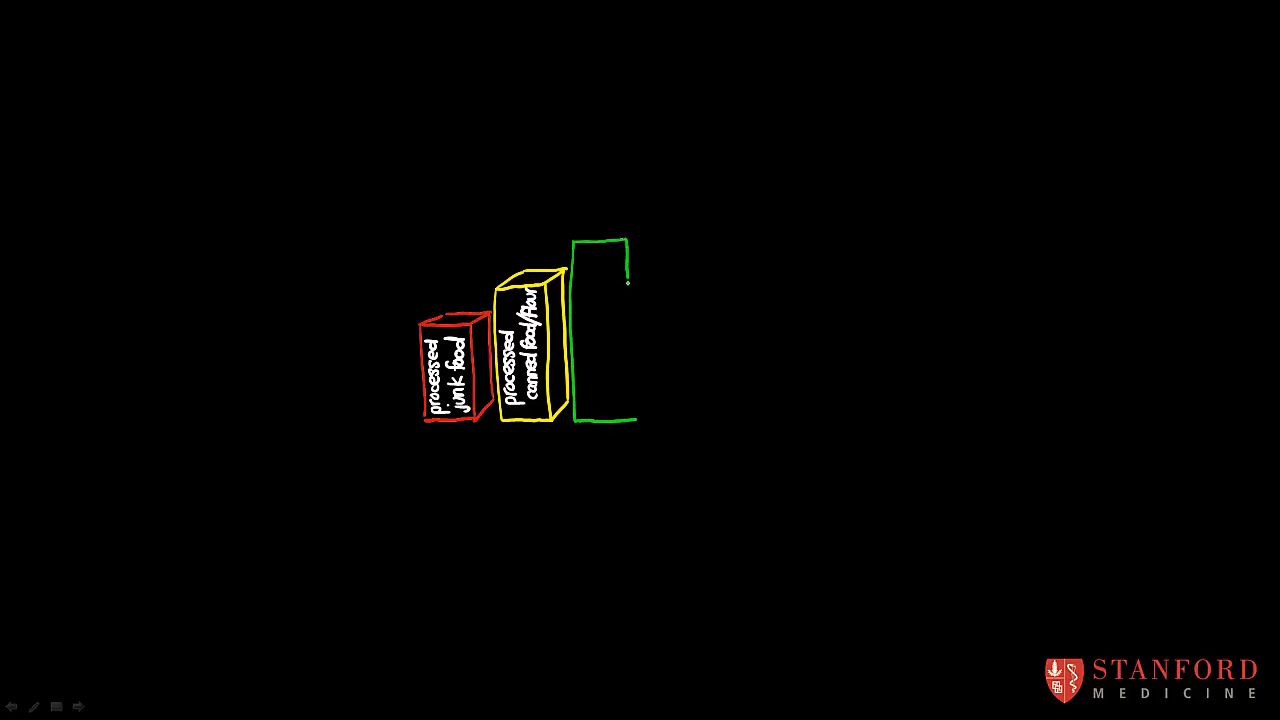
left_click_drag(628, 265, 630, 420)
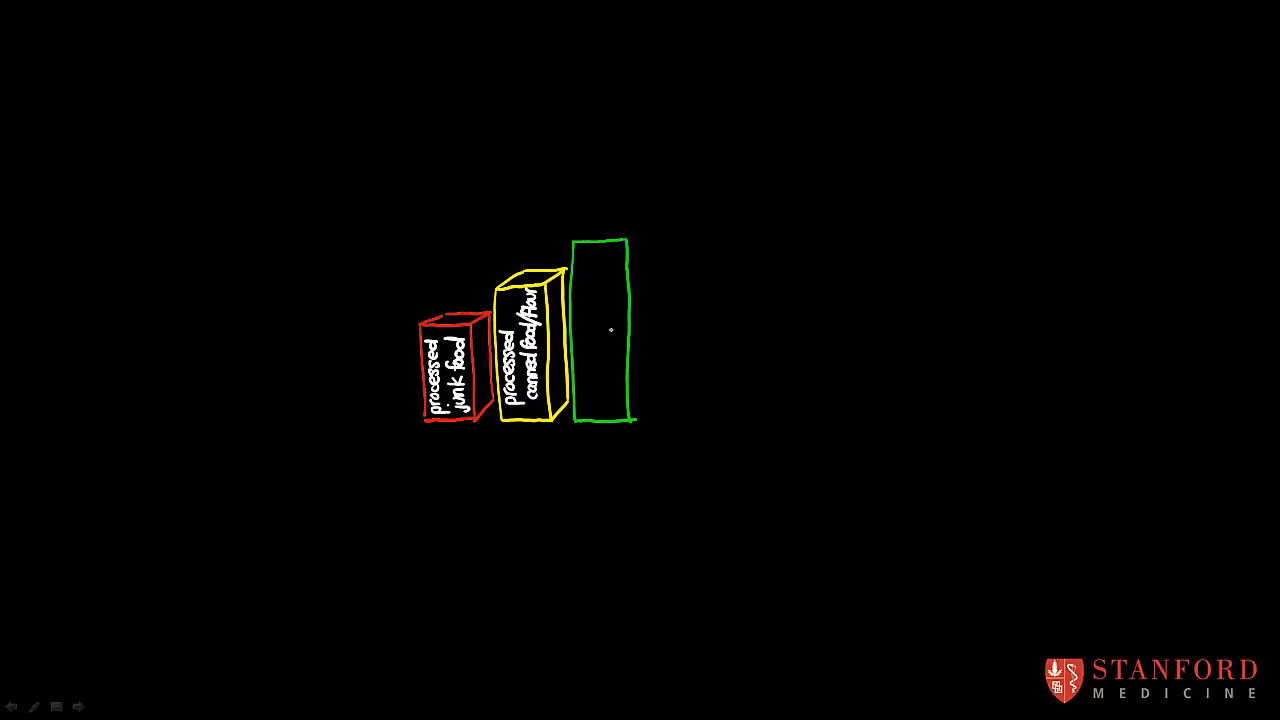
left_click_drag(575, 240, 645, 215)
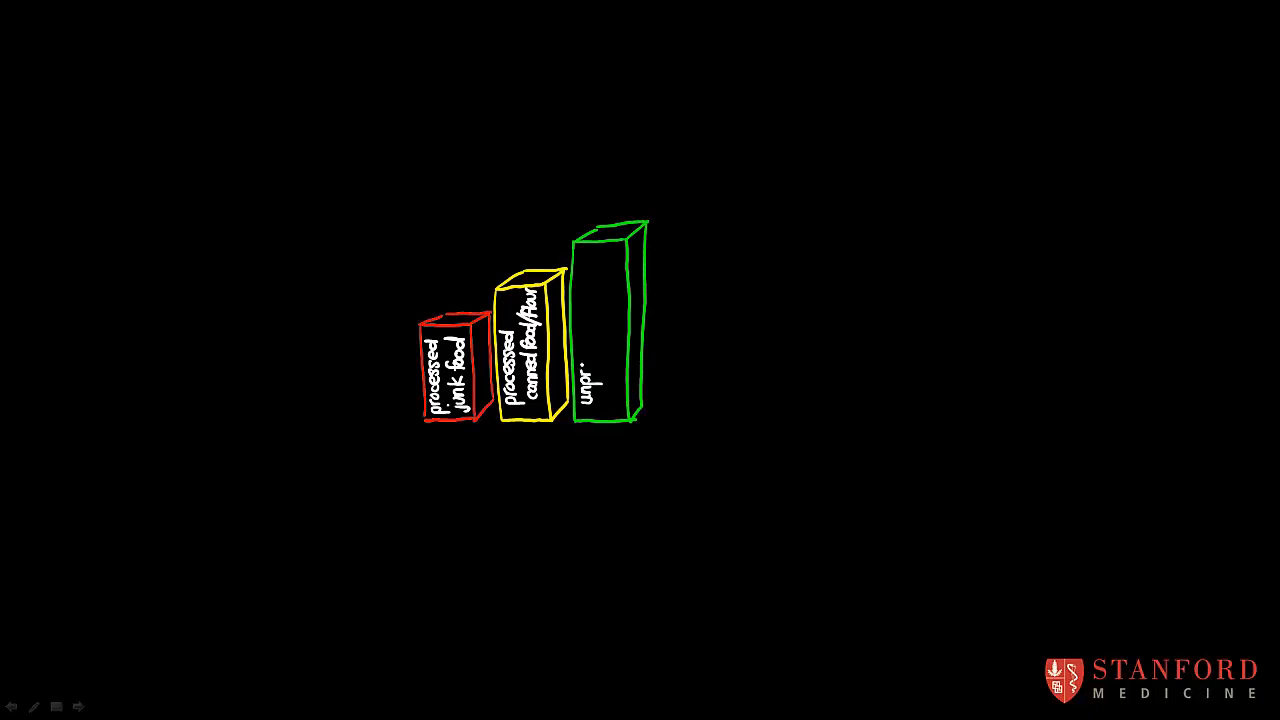
type("unprocessed grains")
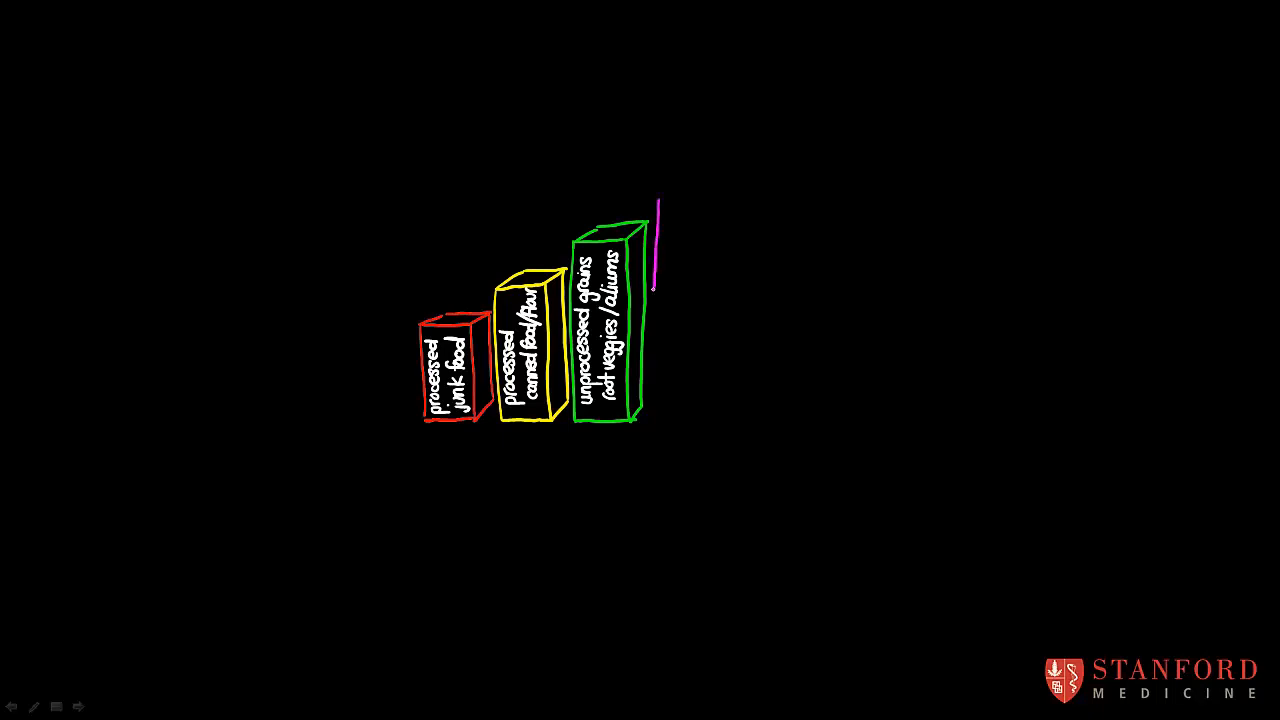
Draw the tallest magenta 3D box with its top and side at the right.
left_click_drag(660, 200, 665, 420)
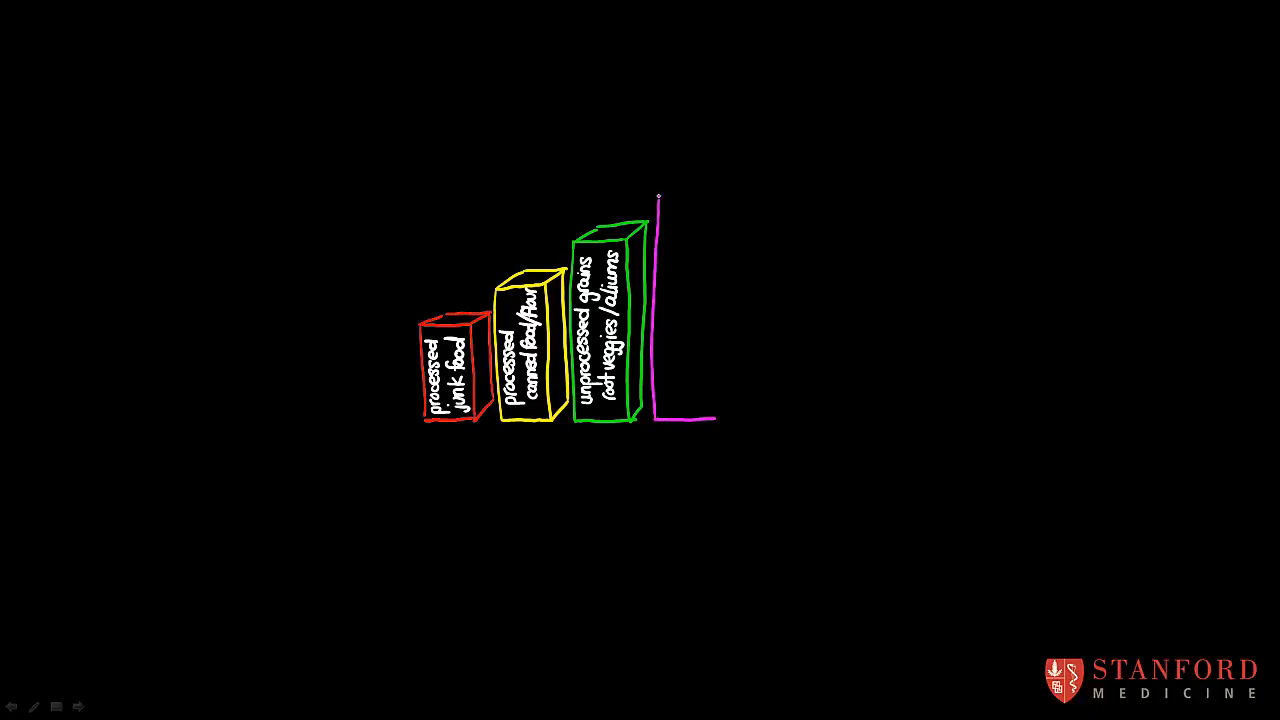
left_click_drag(658, 196, 713, 306)
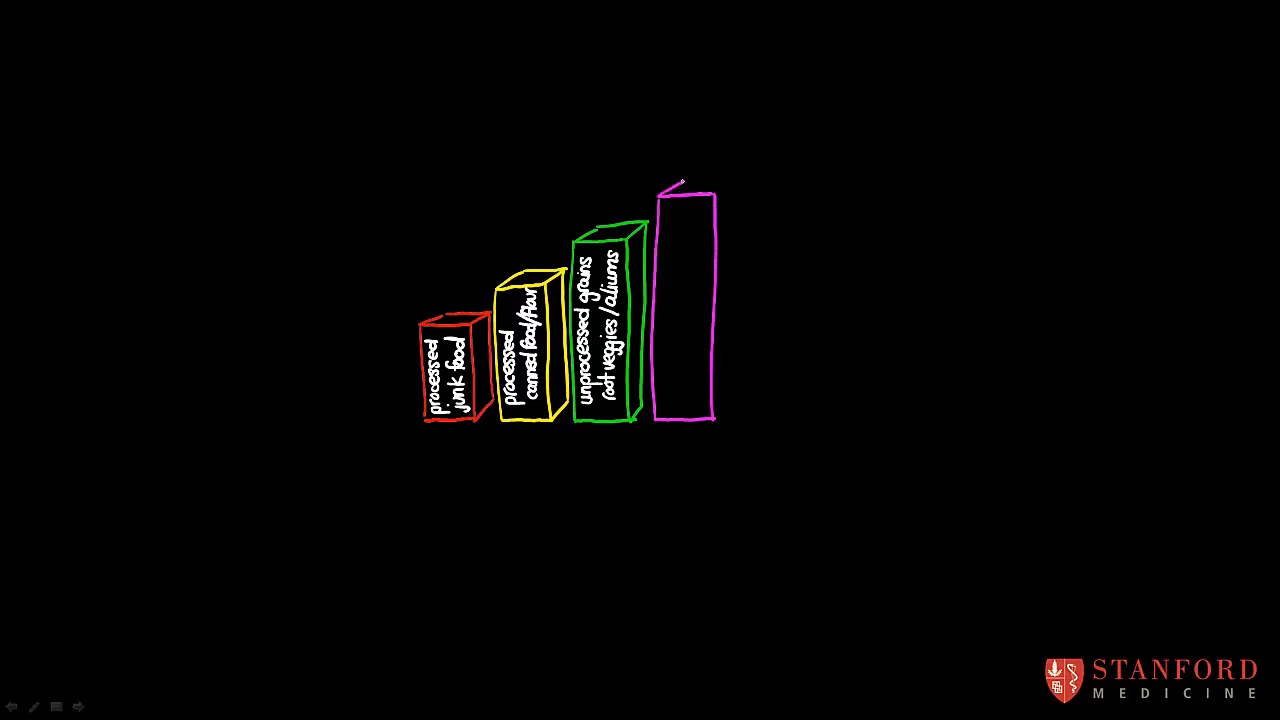
left_click_drag(675, 182, 745, 175)
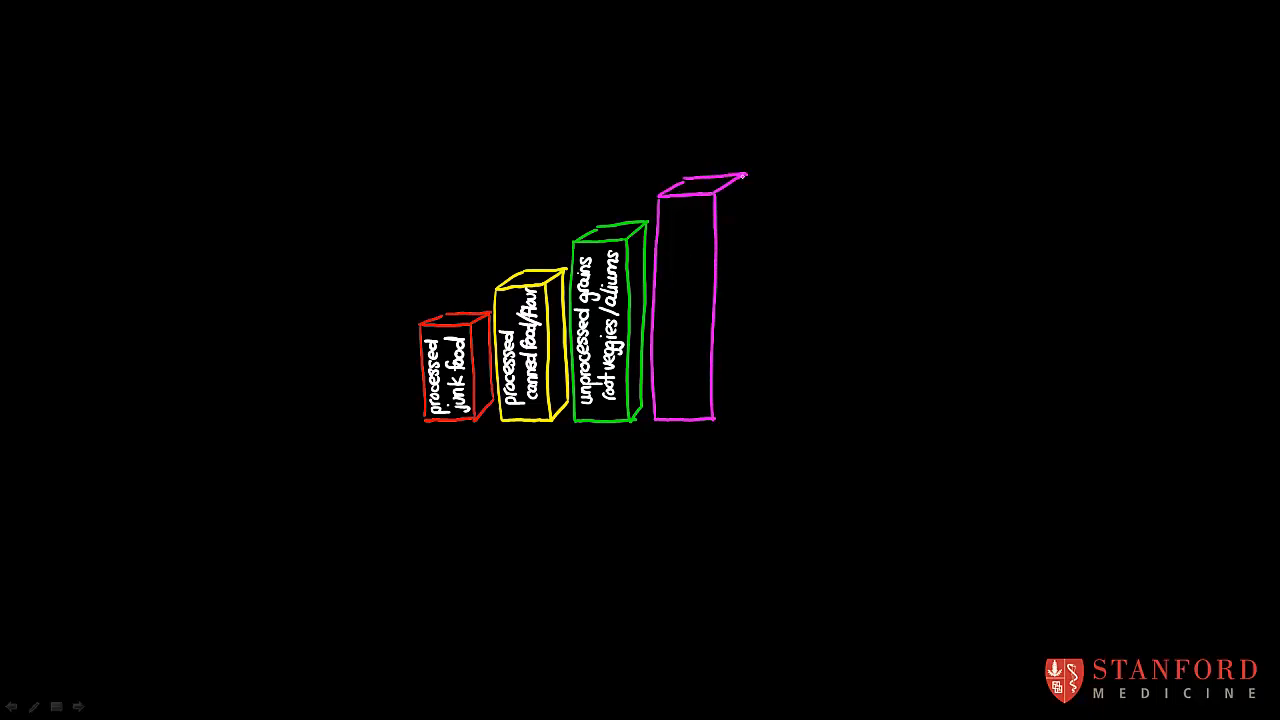
left_click_drag(745, 180, 735, 395)
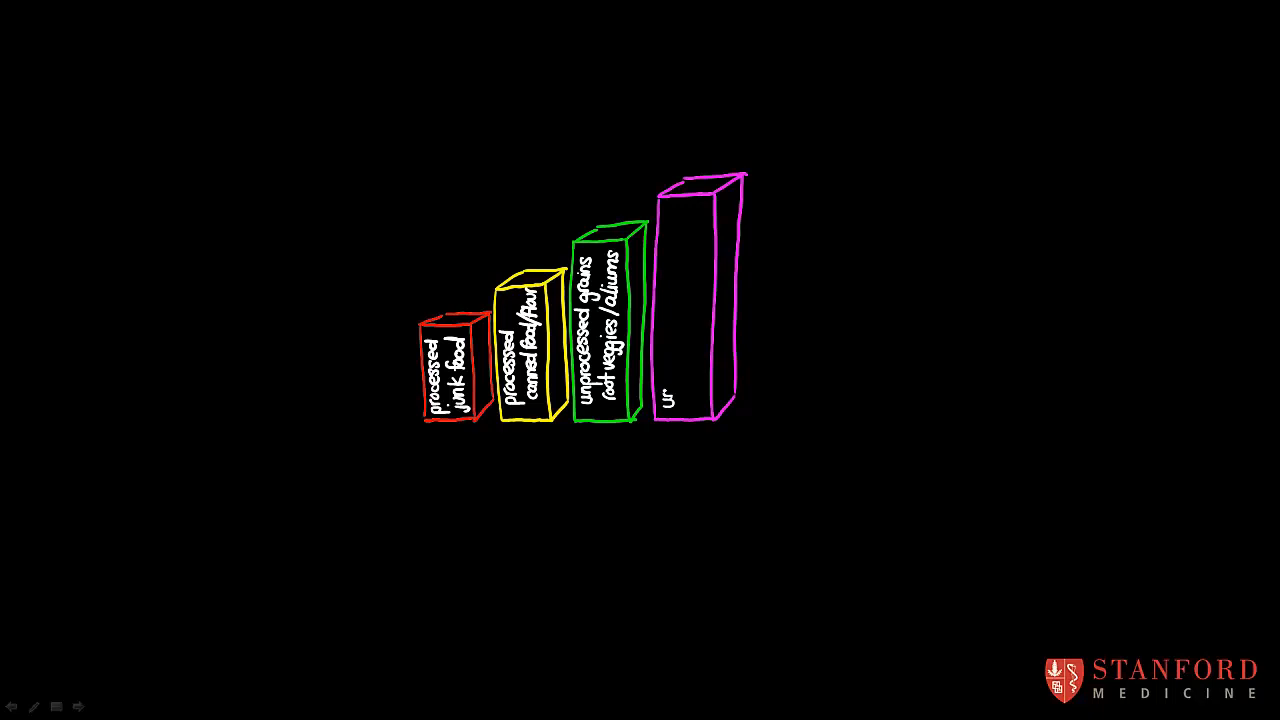
Label the magenta box 'unprocessed fruits and vegetables'.
type("unpro")
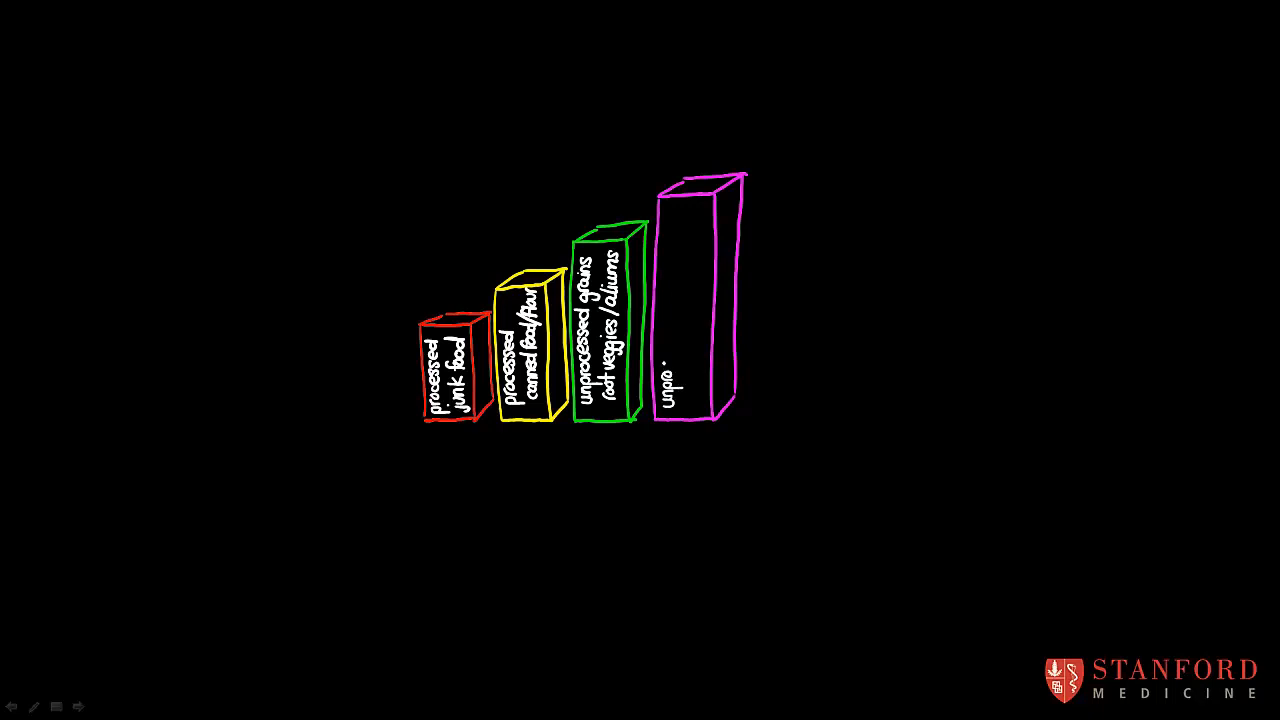
type("unprocessed fruits")
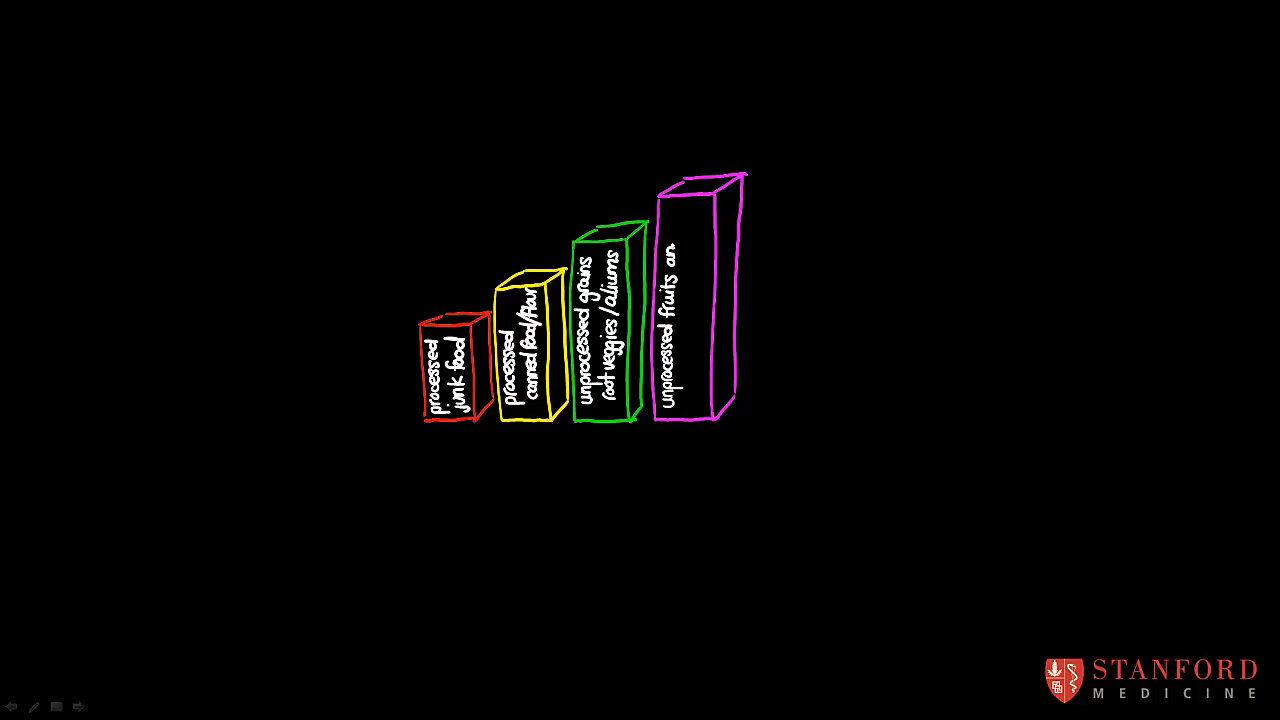
type("and vegetables")
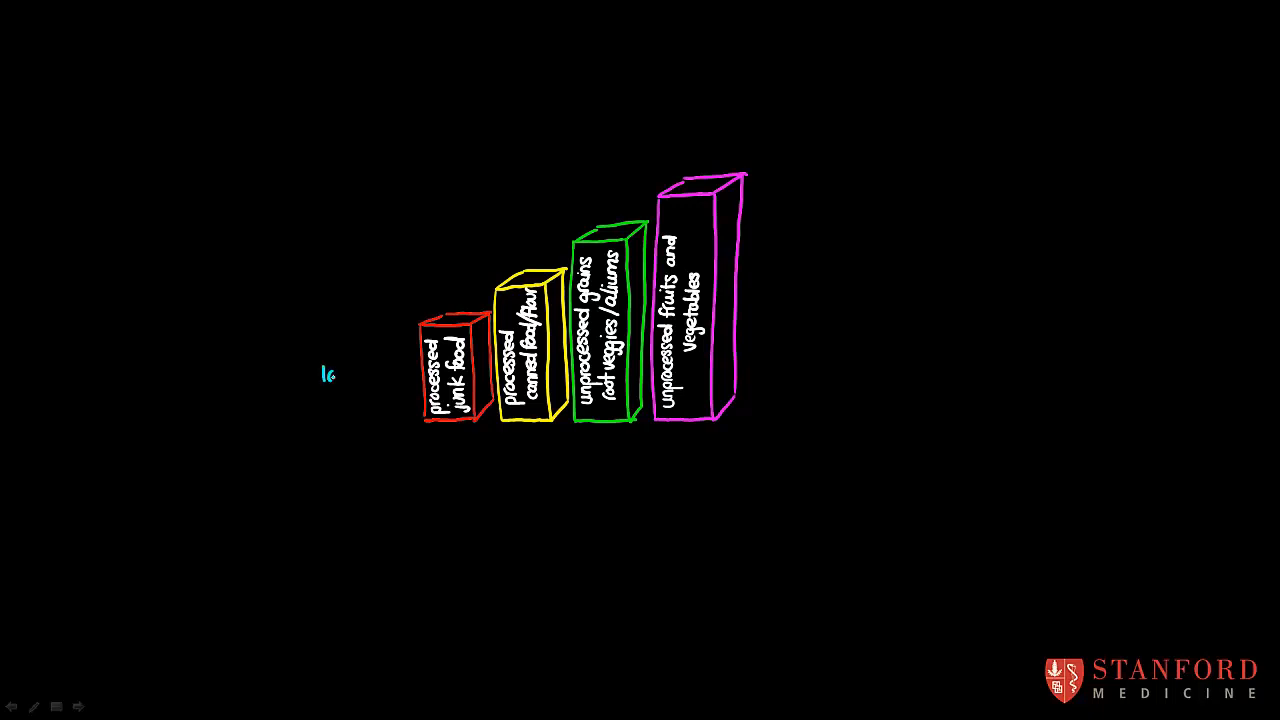
Write '- low nutrition, - doesn't spoil easily' left of the red box.
type("low n")
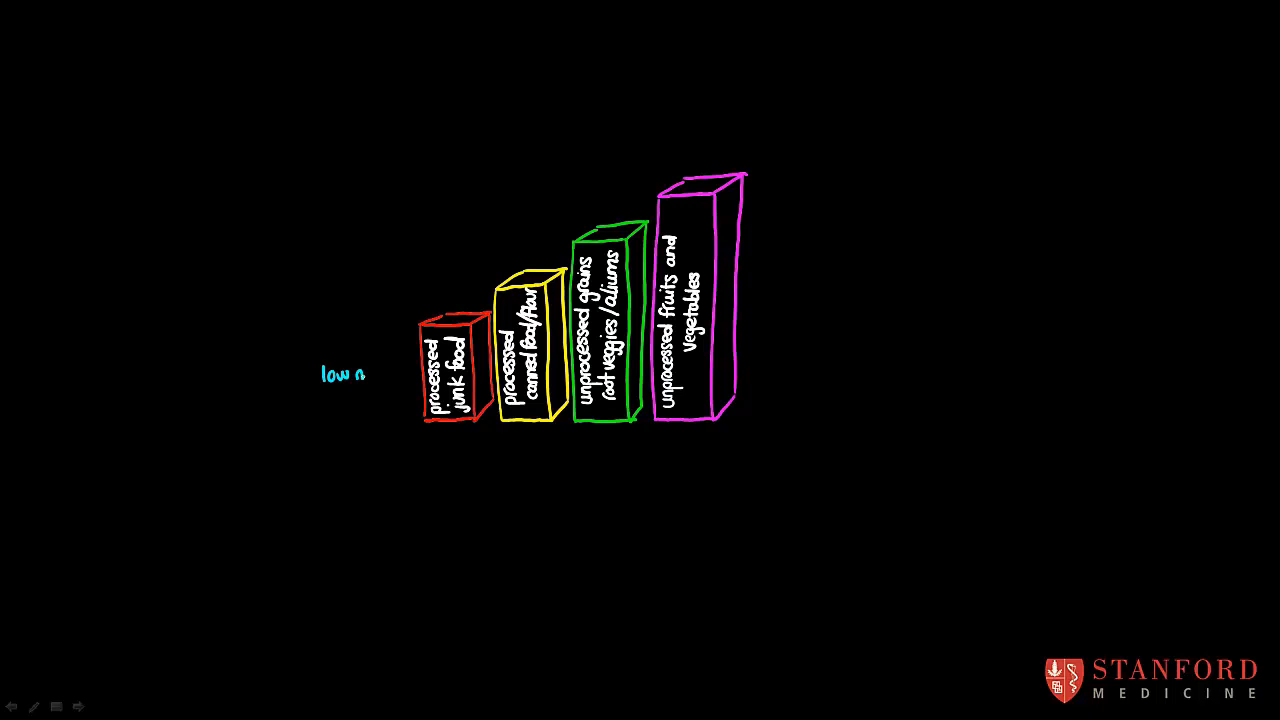
type("nutri")
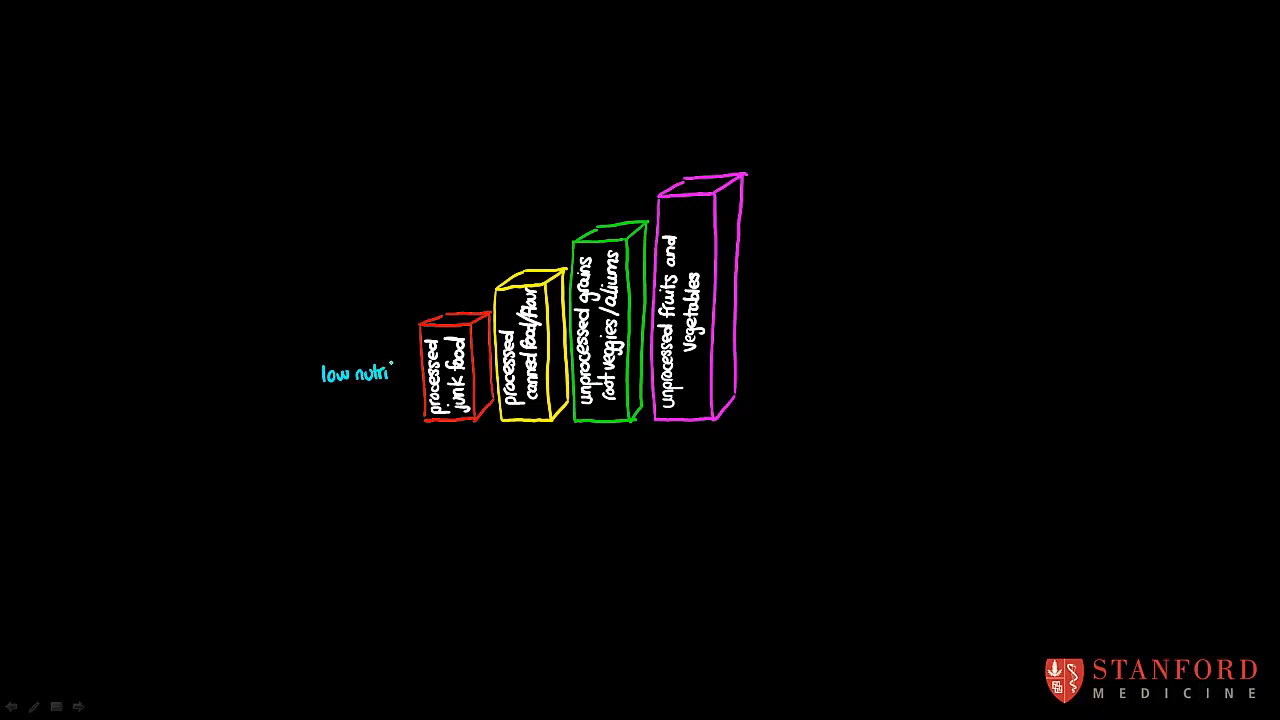
type("tion")
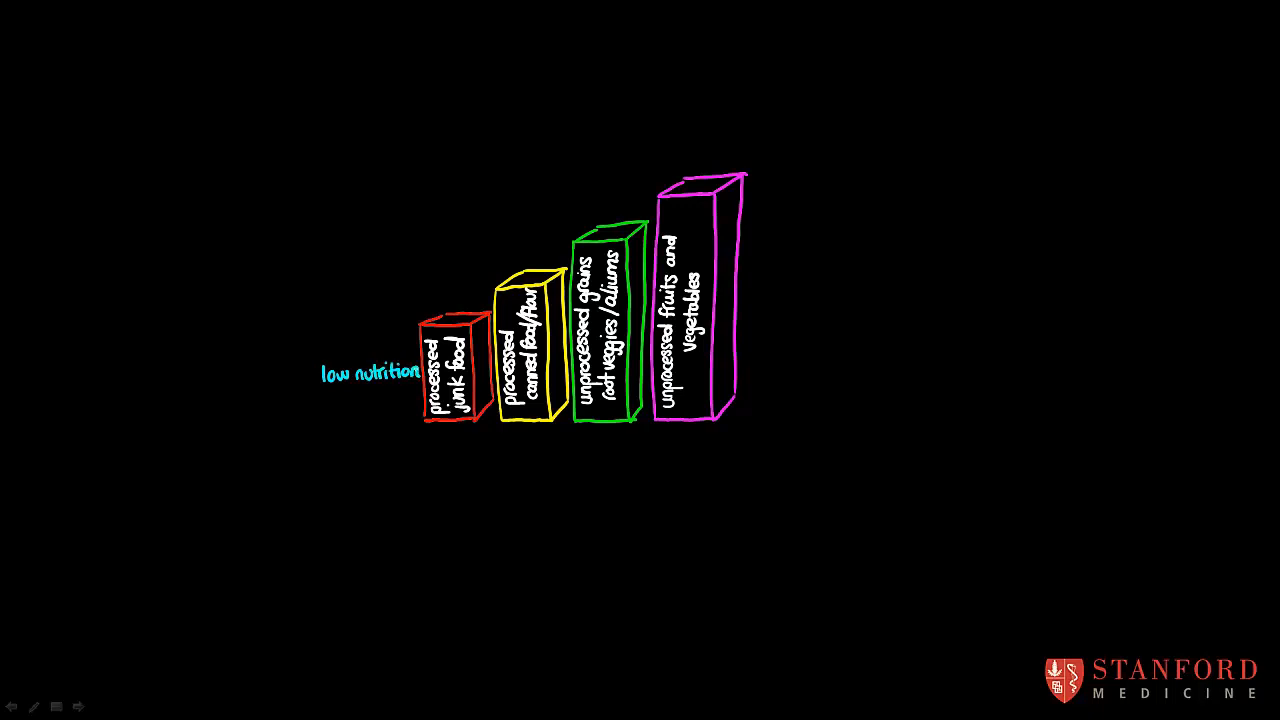
left_click(308, 375)
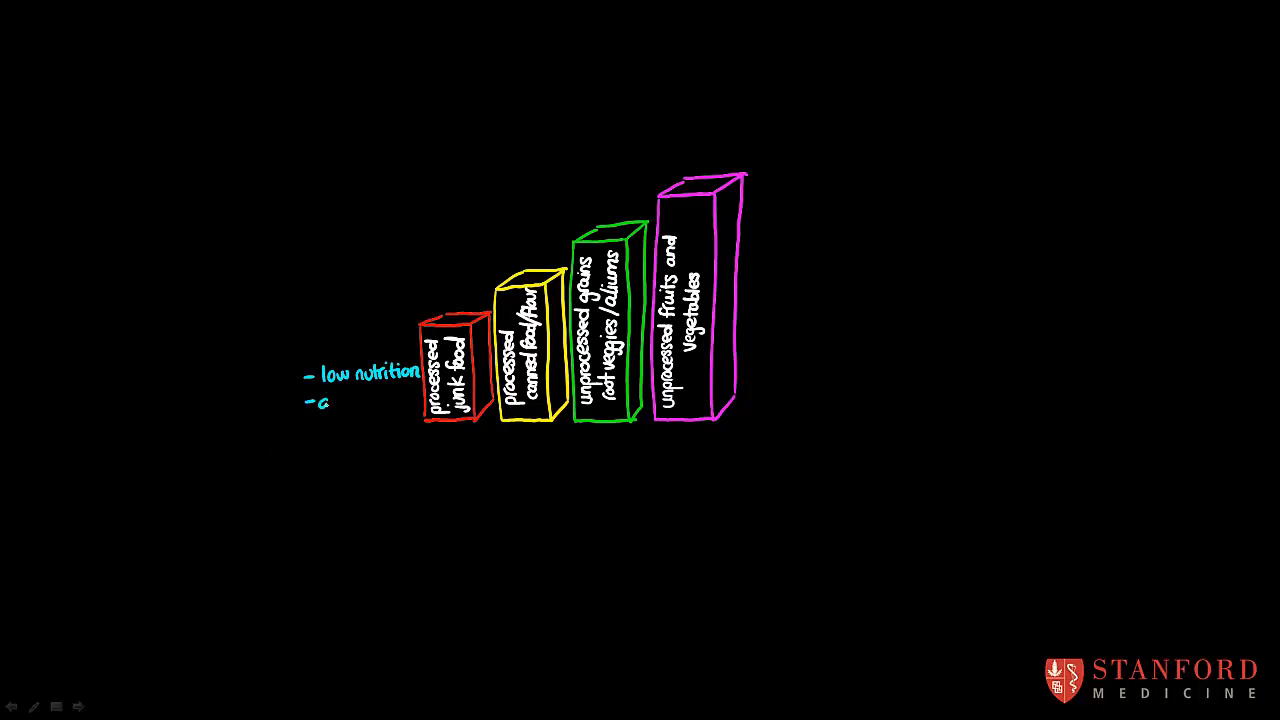
type("doesn't spoi")
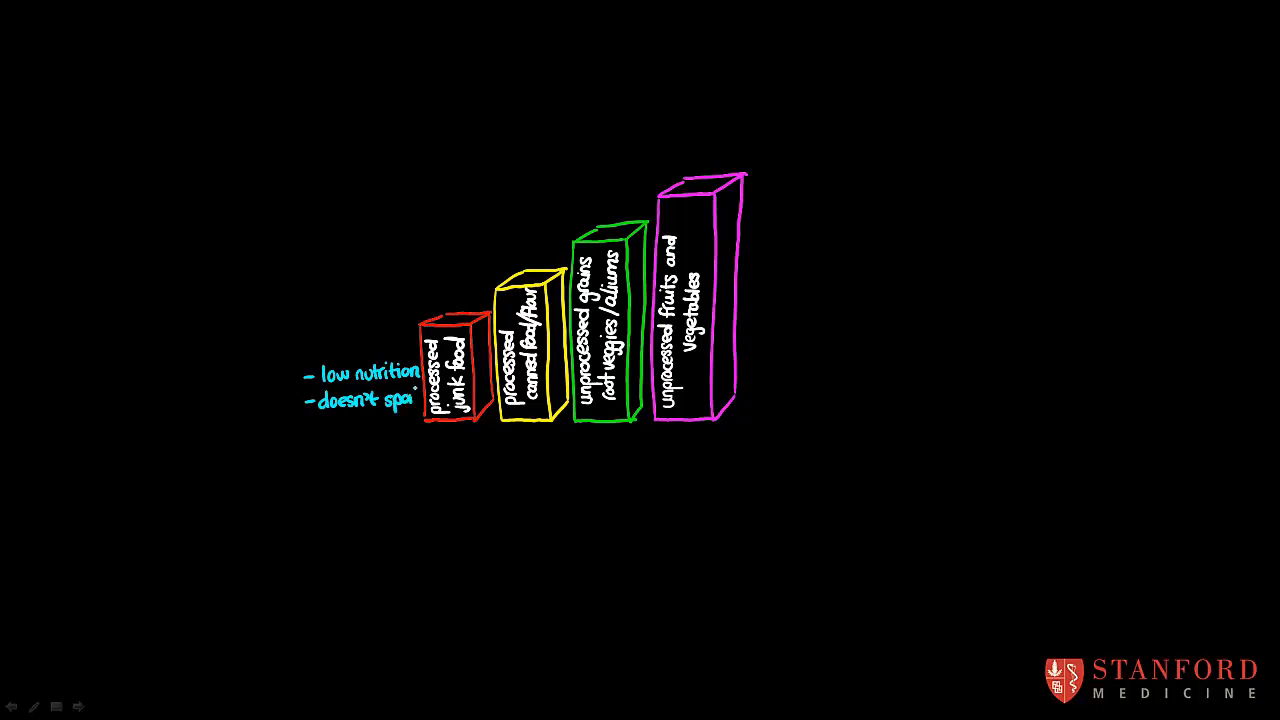
type("ea")
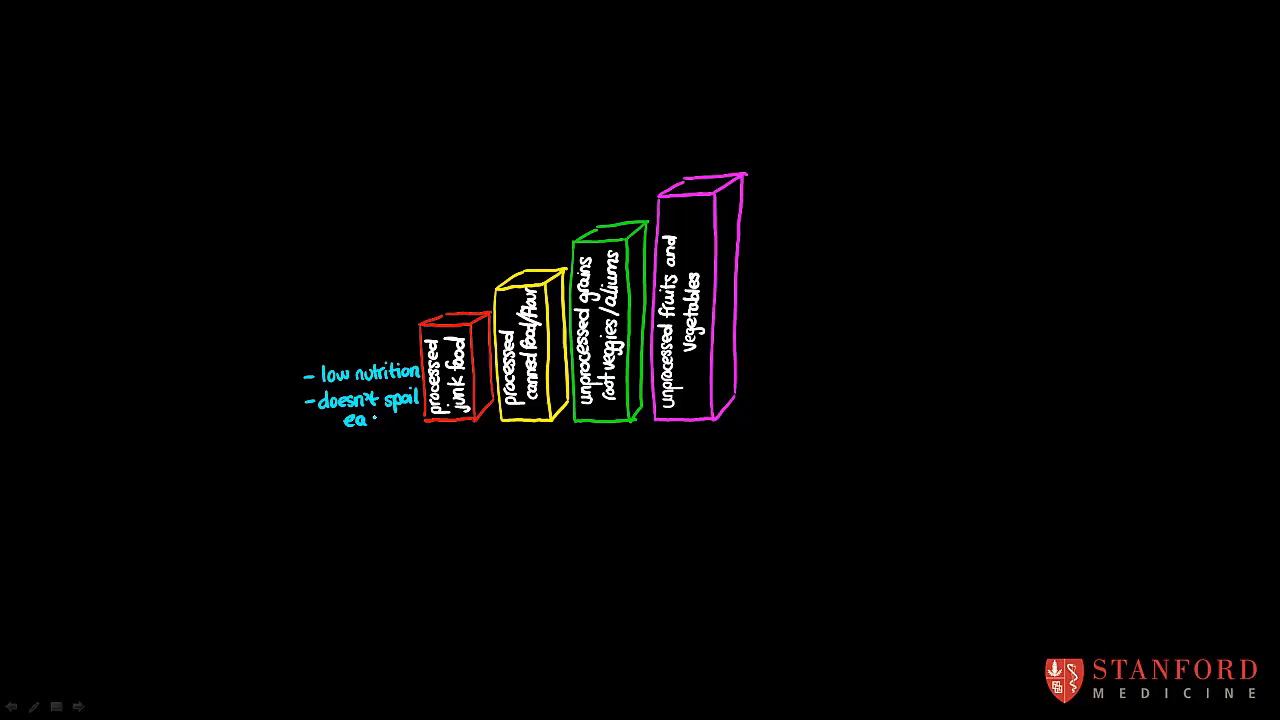
type("easily")
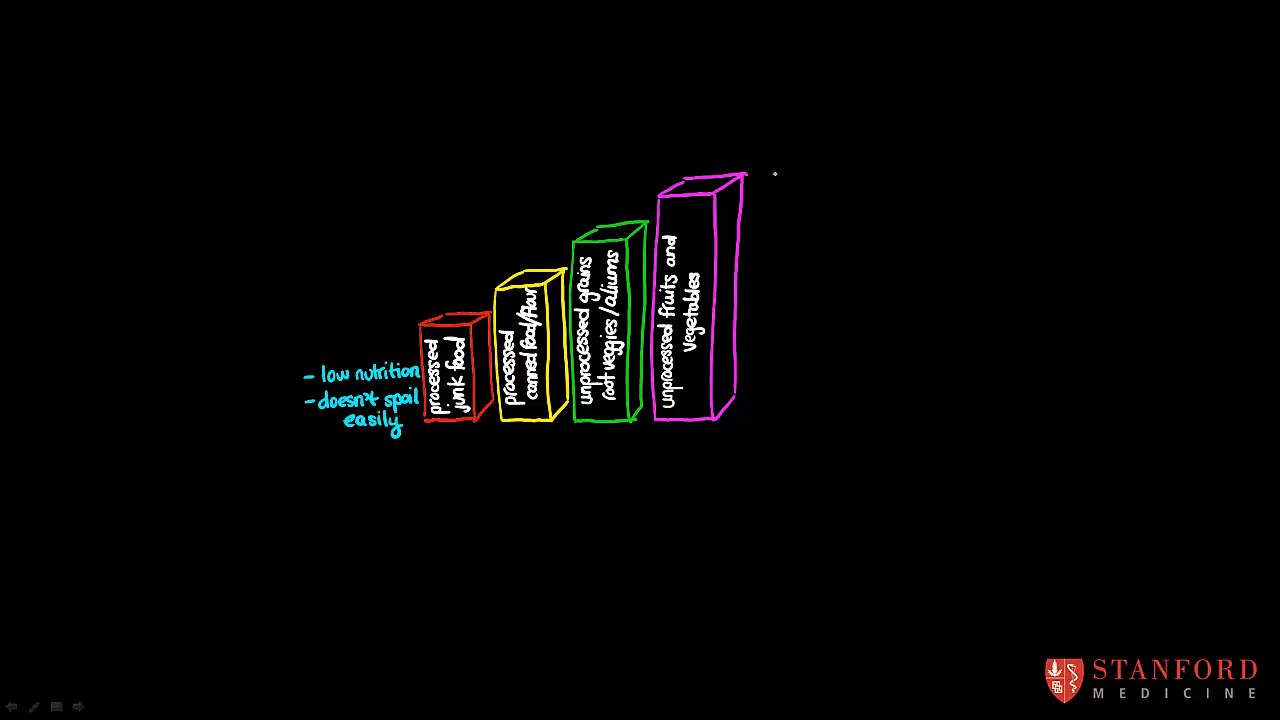
Write '- high nutrition, - spoils quickly' right of the magenta box.
type("-h")
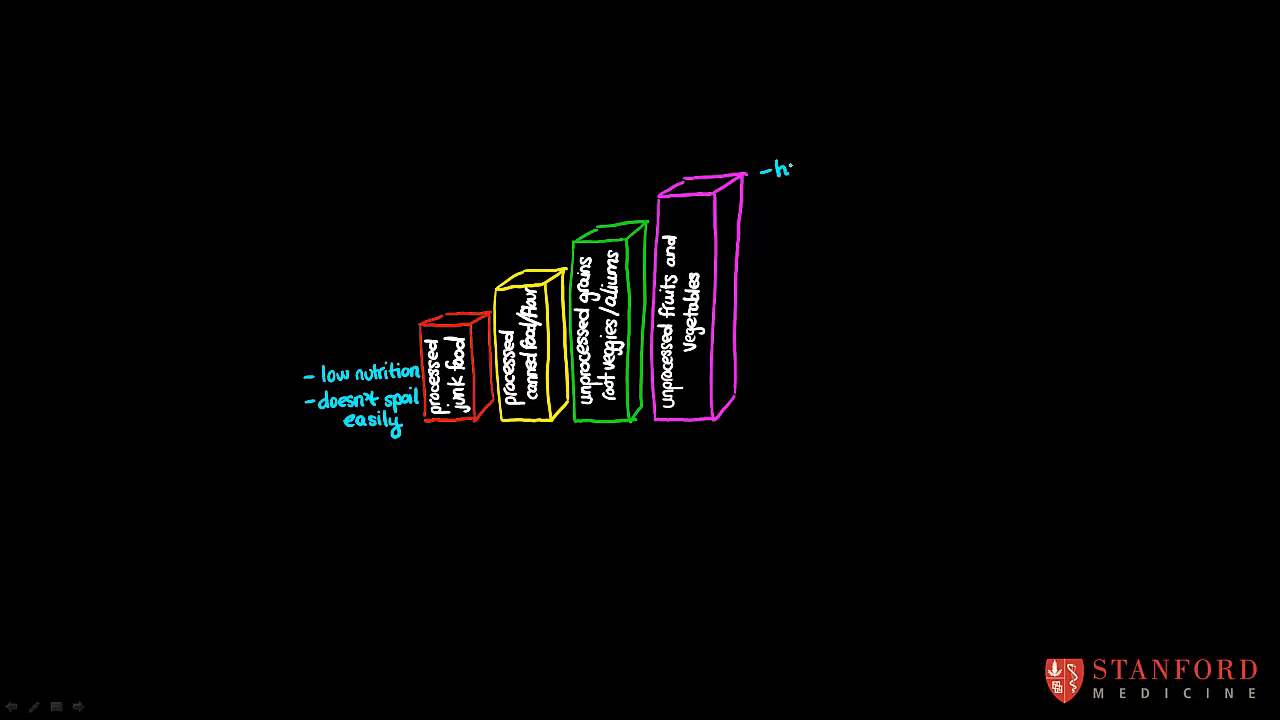
type("high")
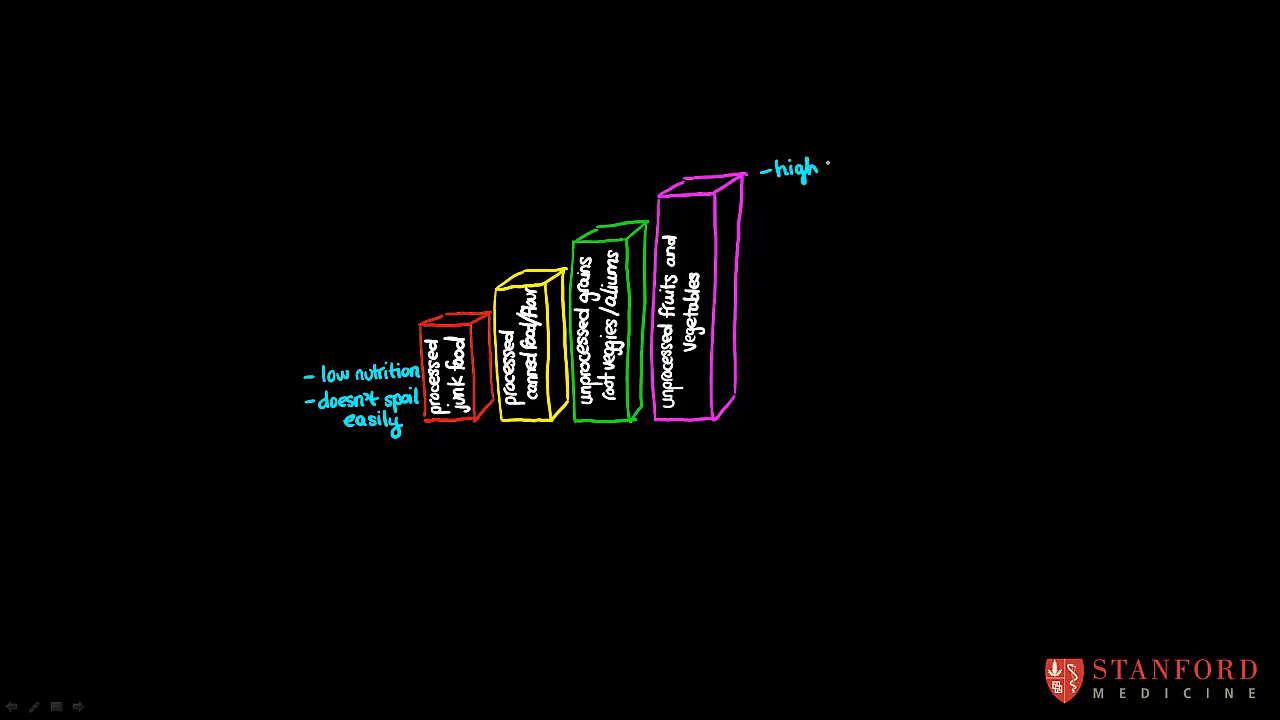
type("nutri")
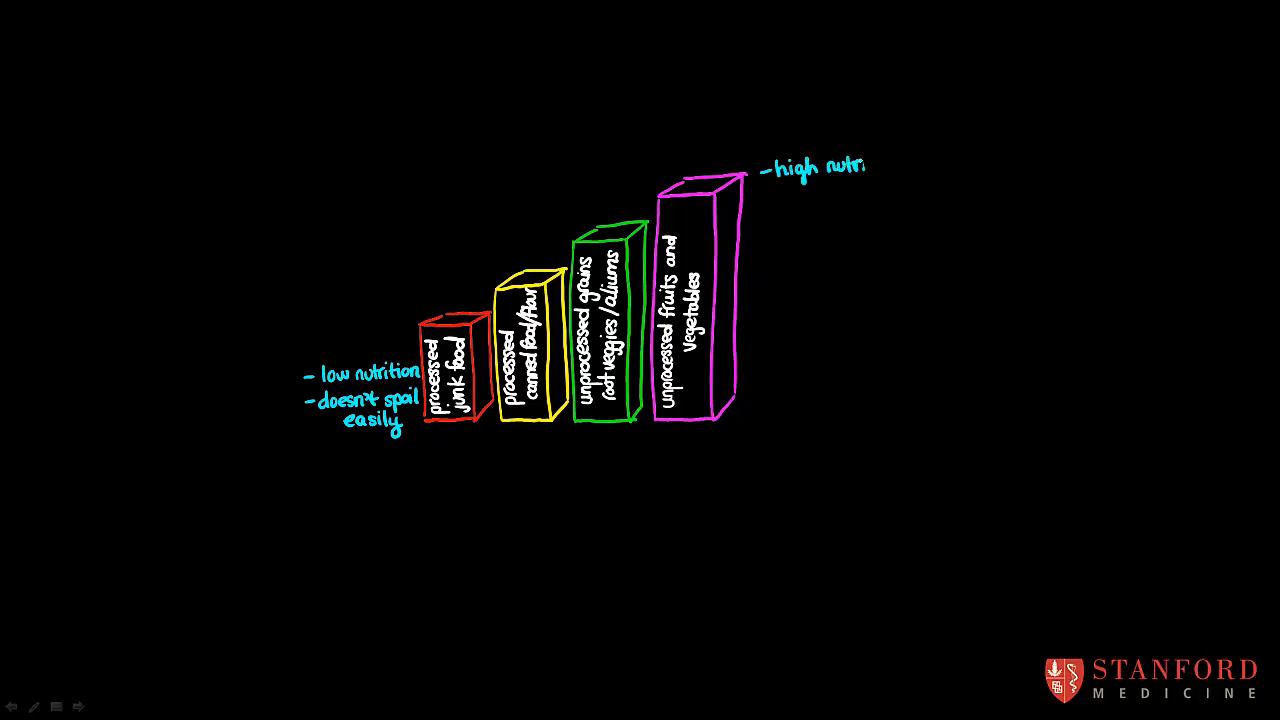
type("tion")
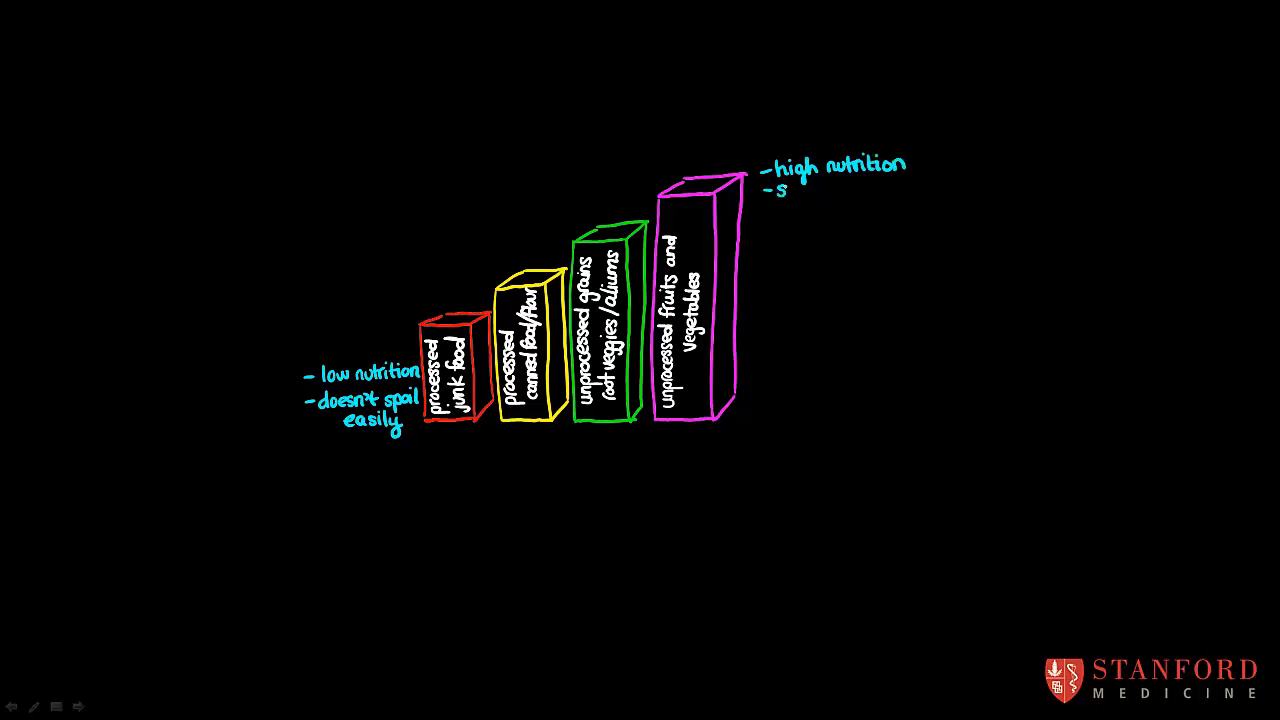
type("poils")
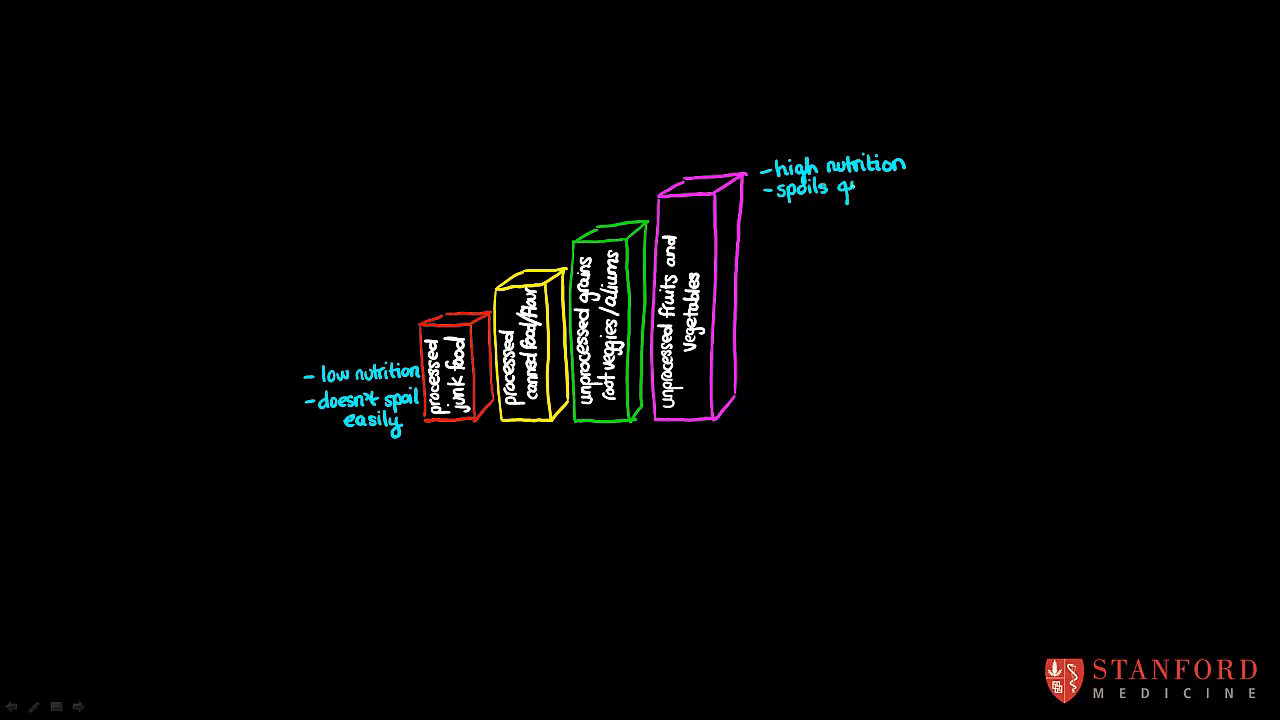
type("quickly")
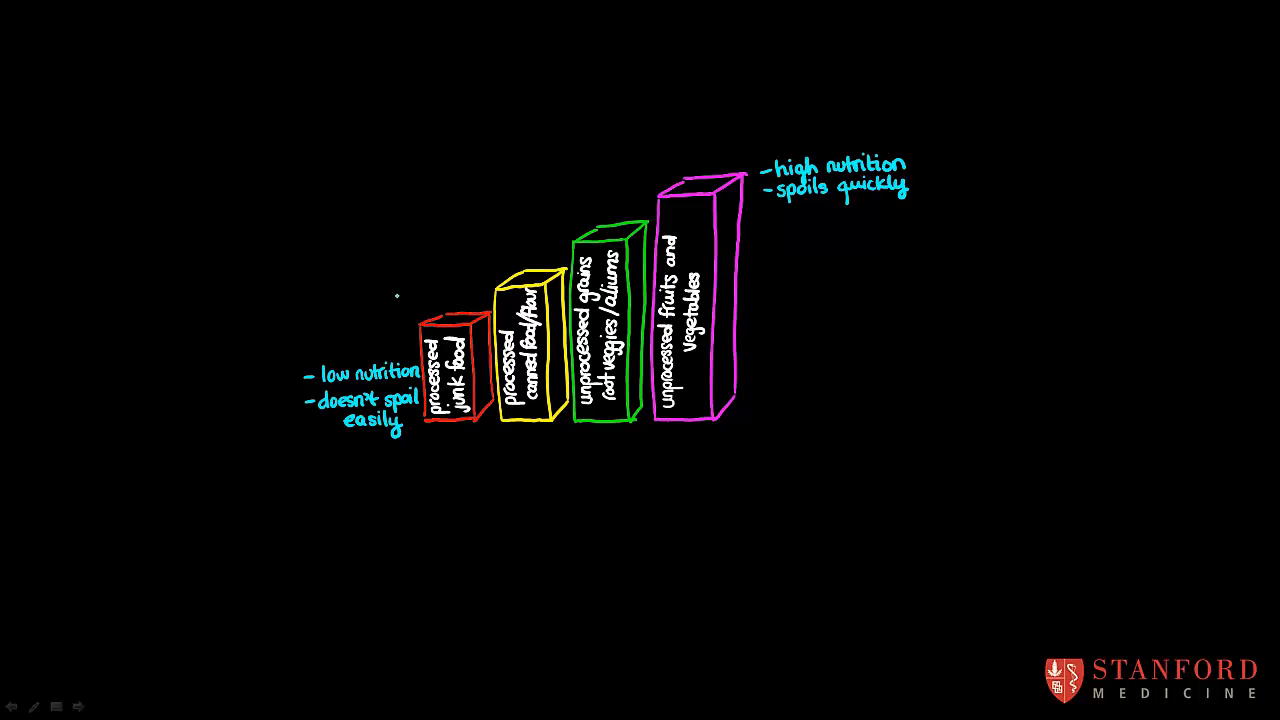
Draw a rising cyan arrow over the four boxes and start writing 'SPOIL RATE'.
left_click_drag(395, 300, 465, 283)
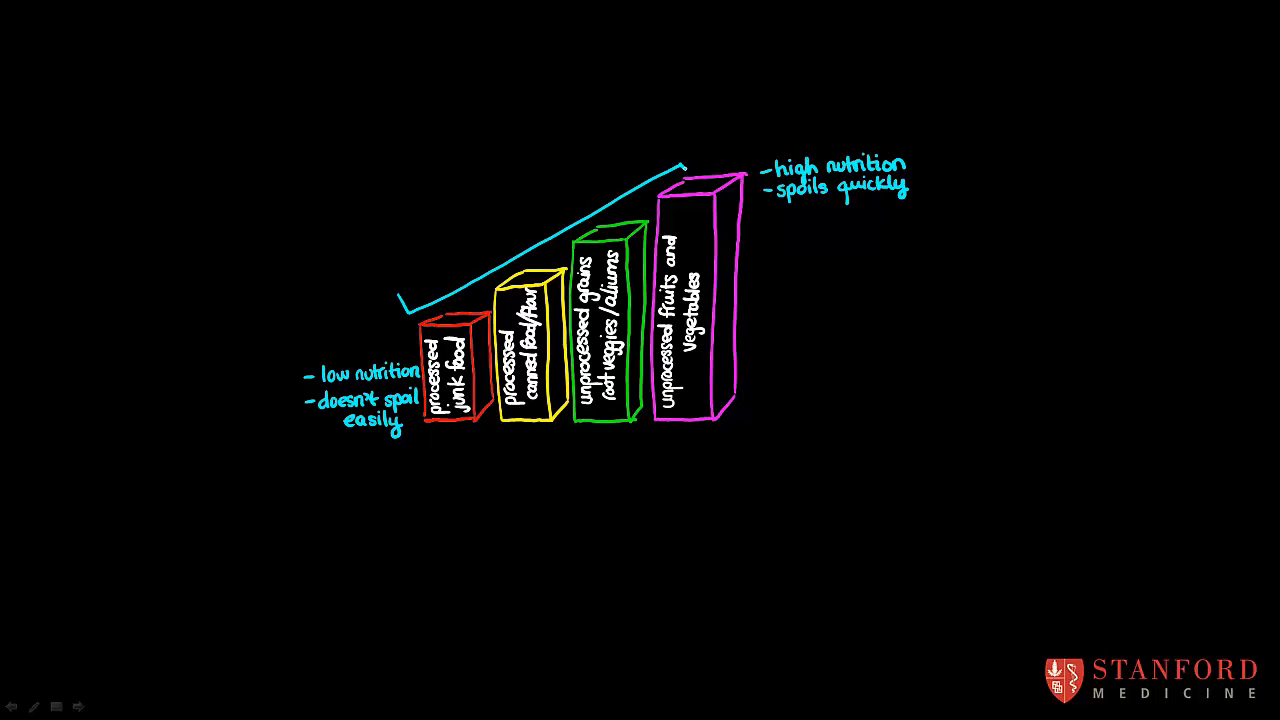
left_click_drag(685, 160, 670, 135)
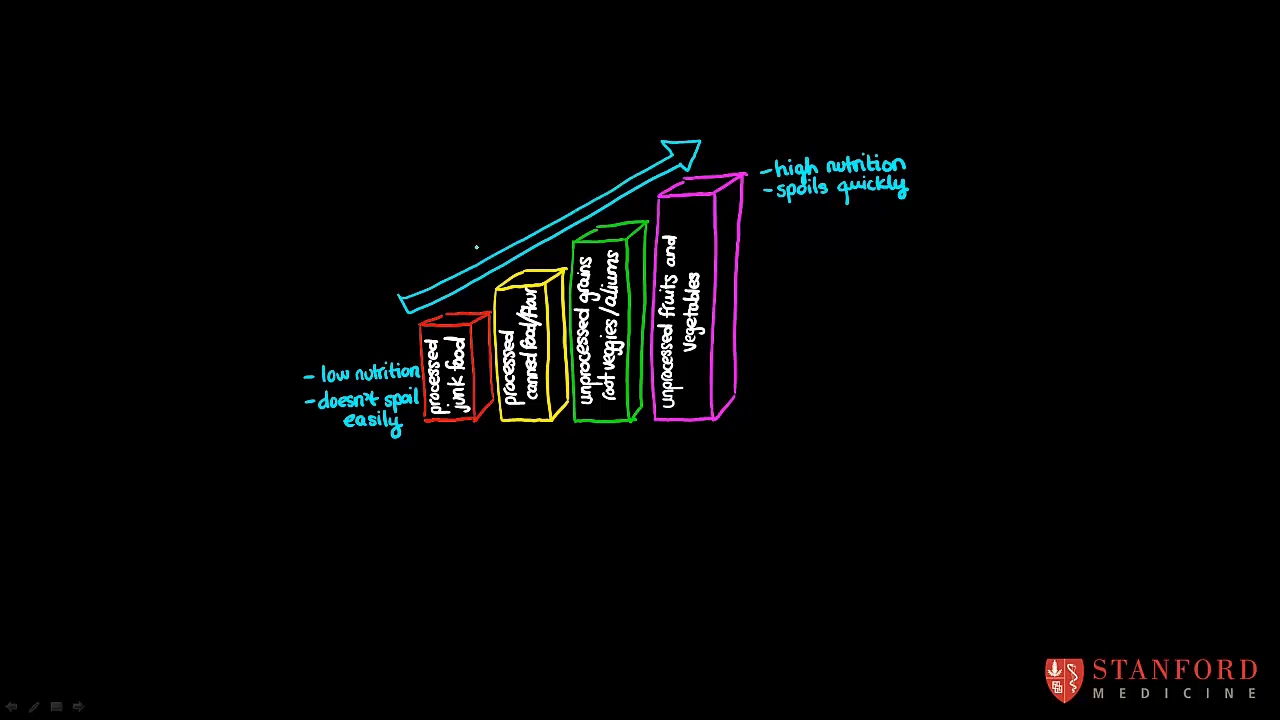
type("sp")
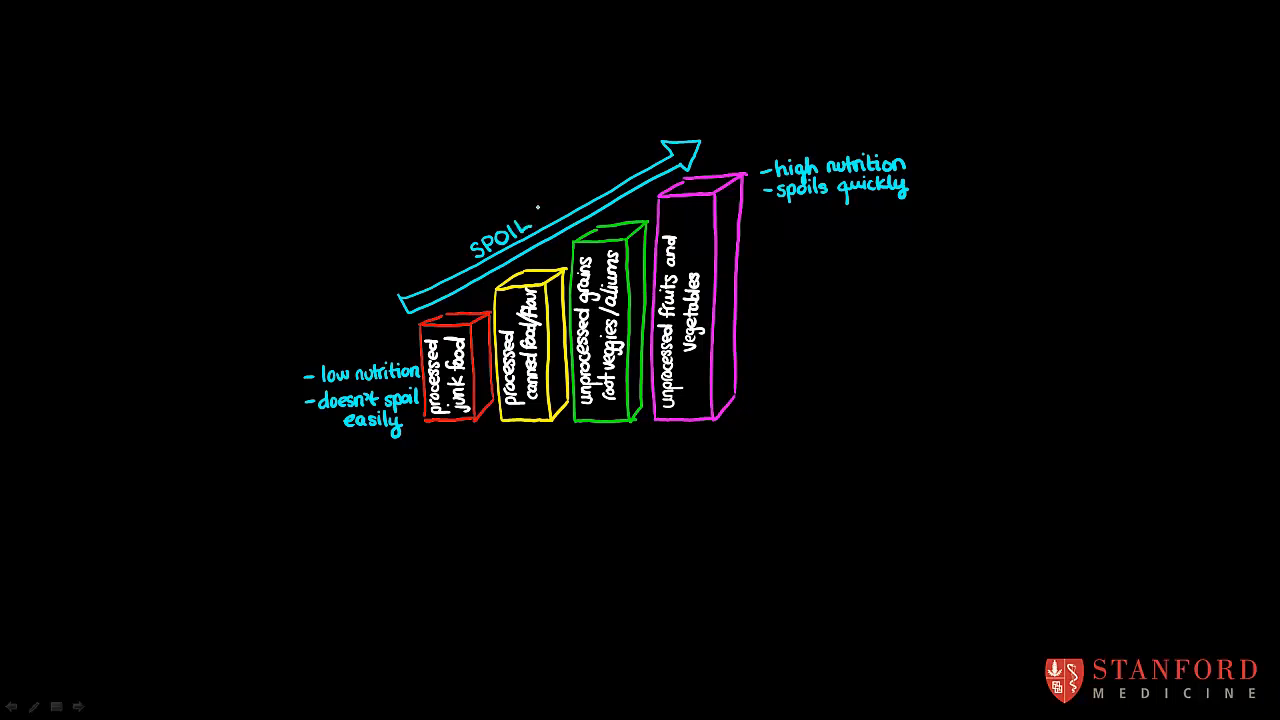
type("RN")
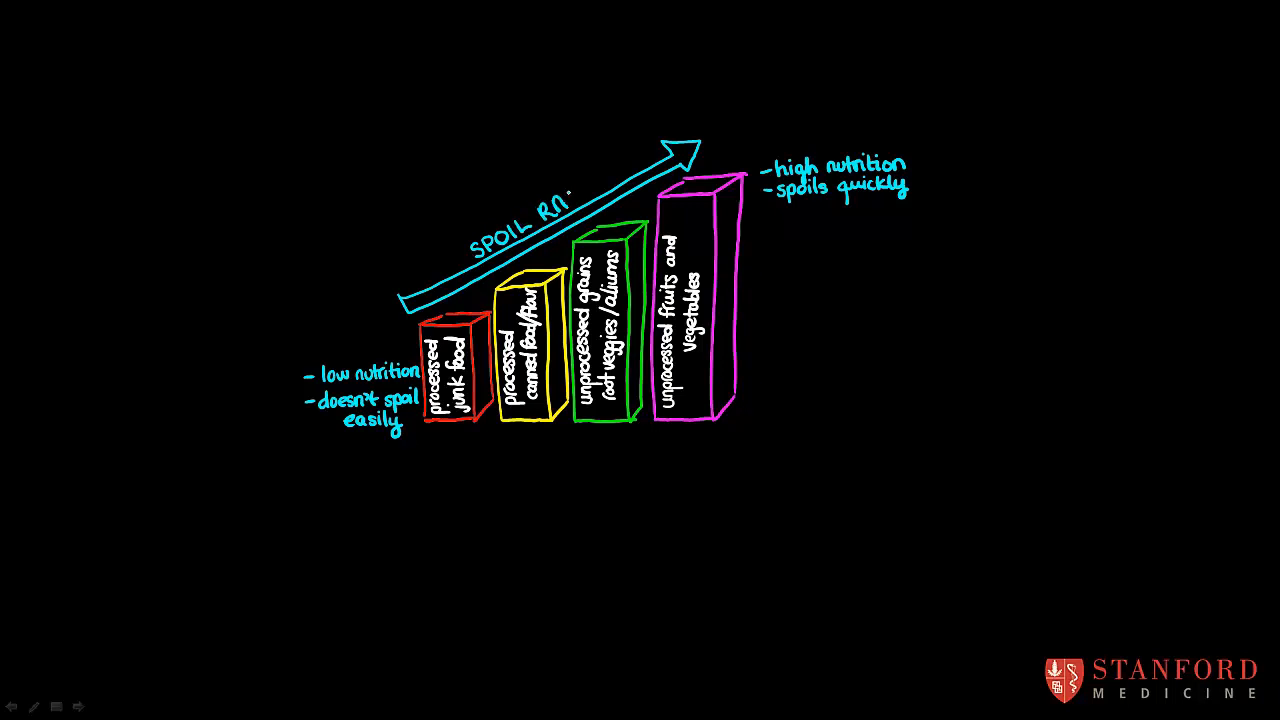